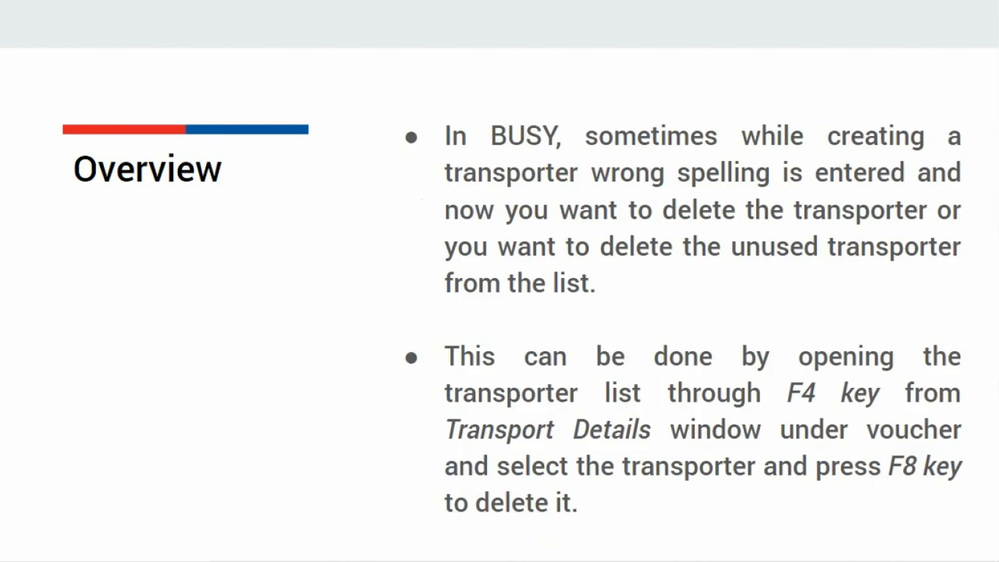
Go to Sales transactions and bring up sales voucher YT-101 in modify mode
left_click(186, 13)
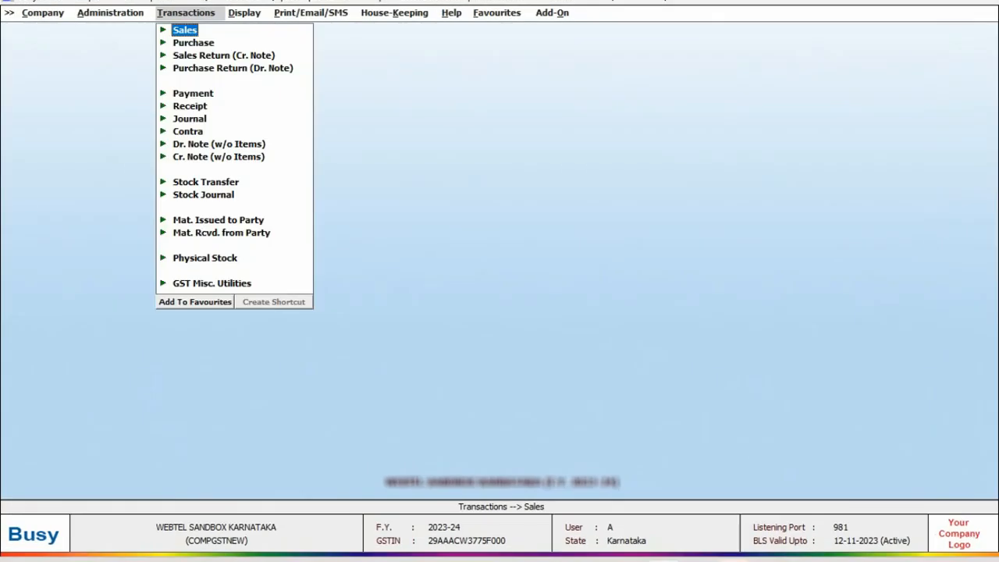
left_click(184, 28)
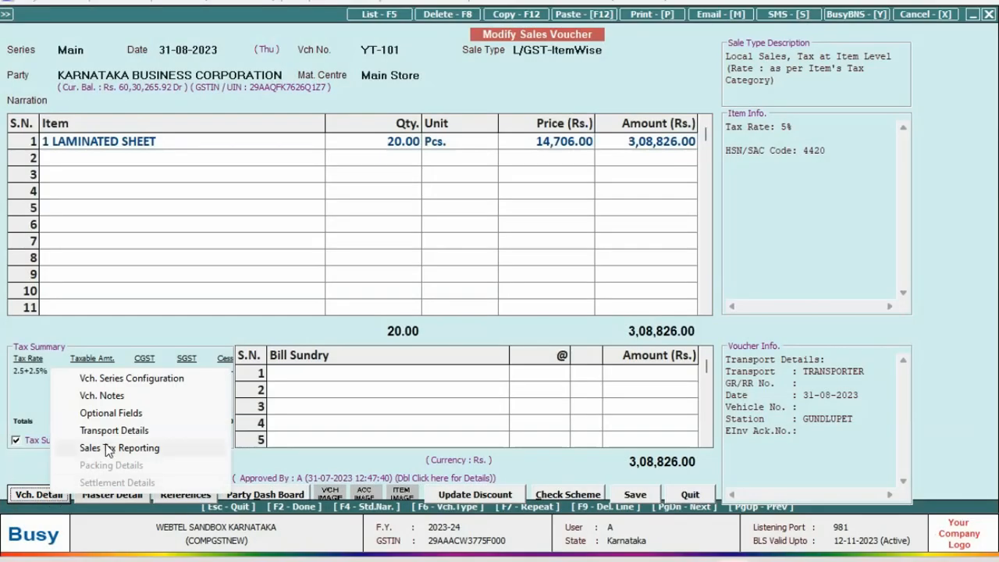
mouse_move(114, 431)
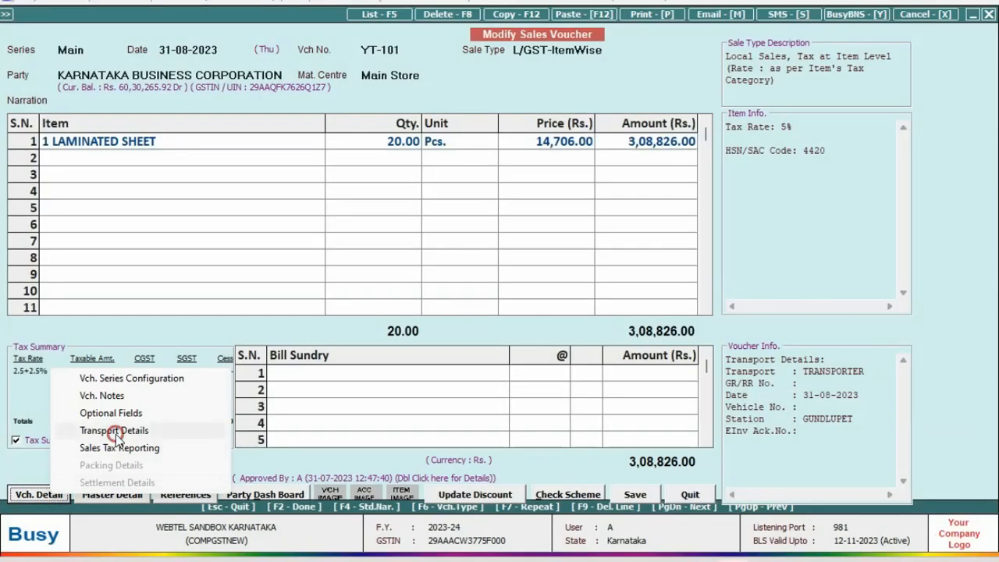
Show the voucher's Transport Details listing DTC Corier, SELF and TRANSPORTER
left_click(112, 430)
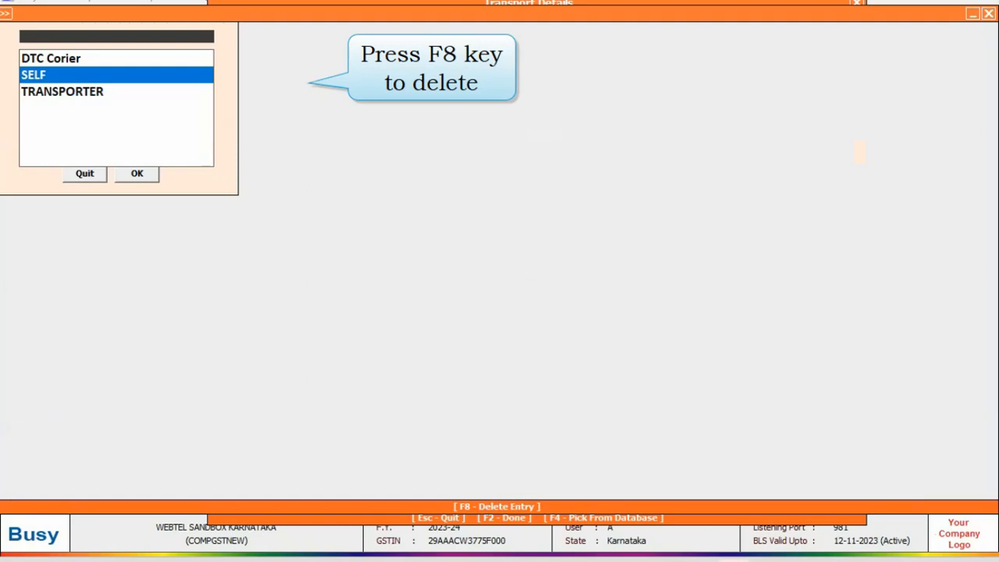
Delete the transporters SELF and DTC Corier from the list with F8, confirming each
key("f8")
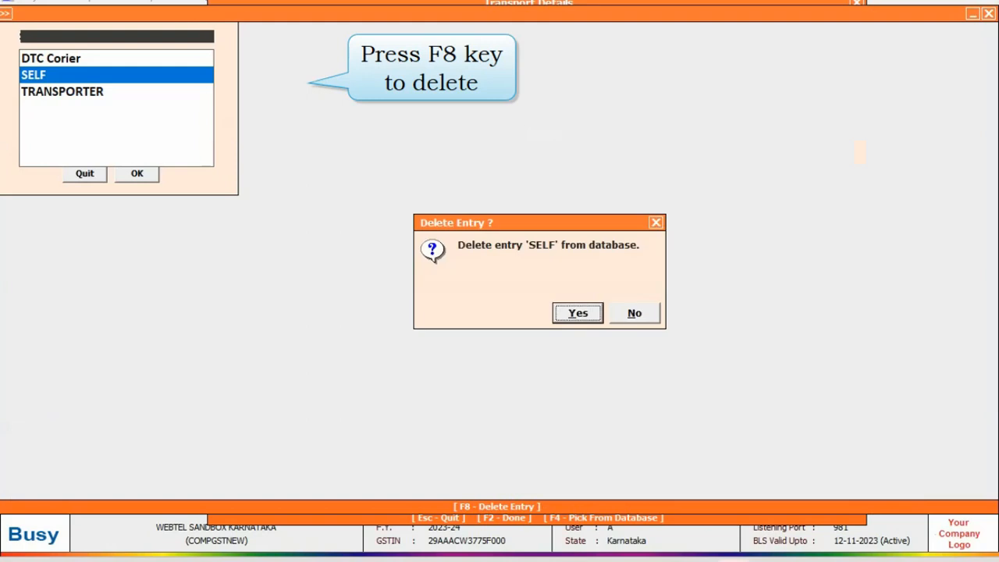
left_click(578, 312)
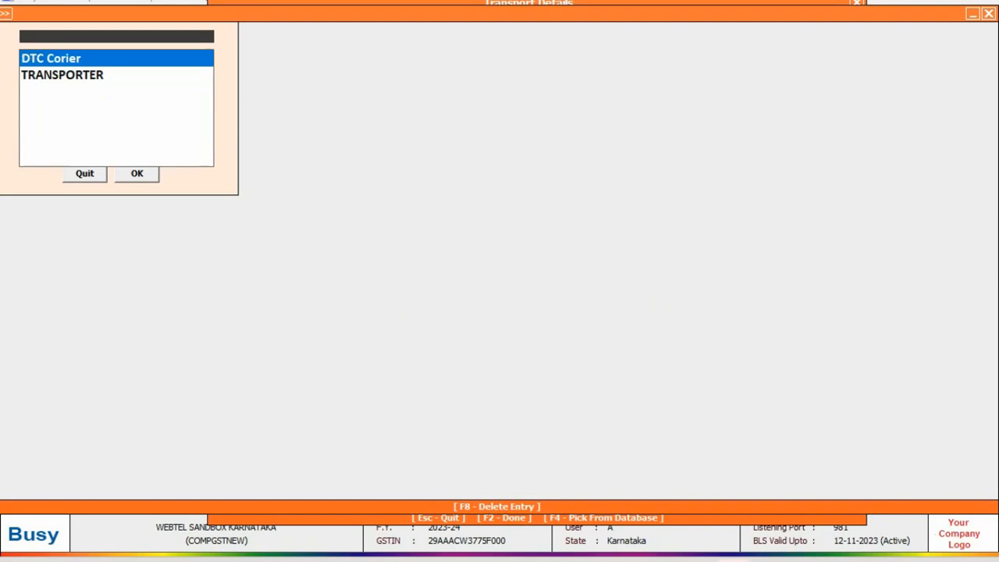
key("f8")
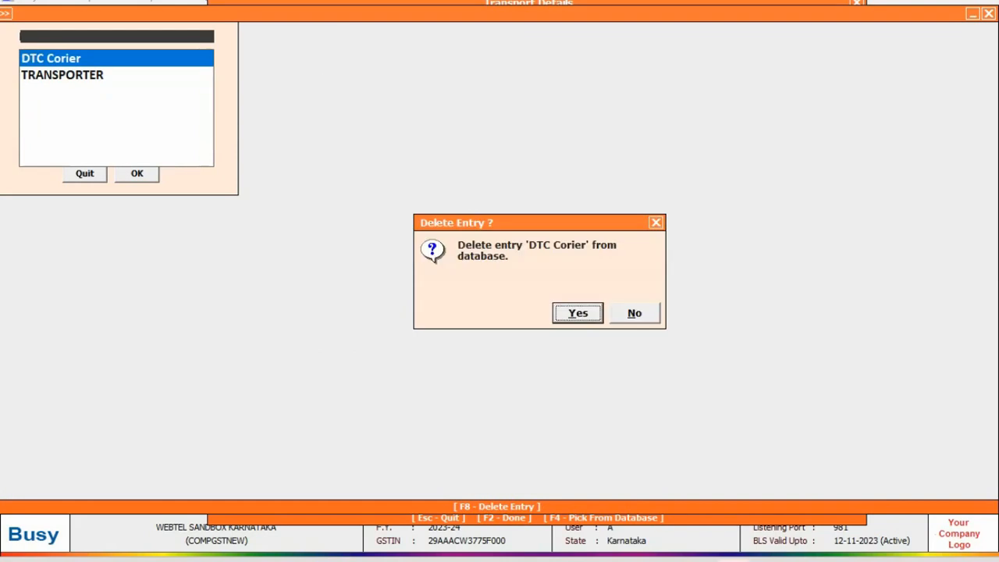
left_click(578, 312)
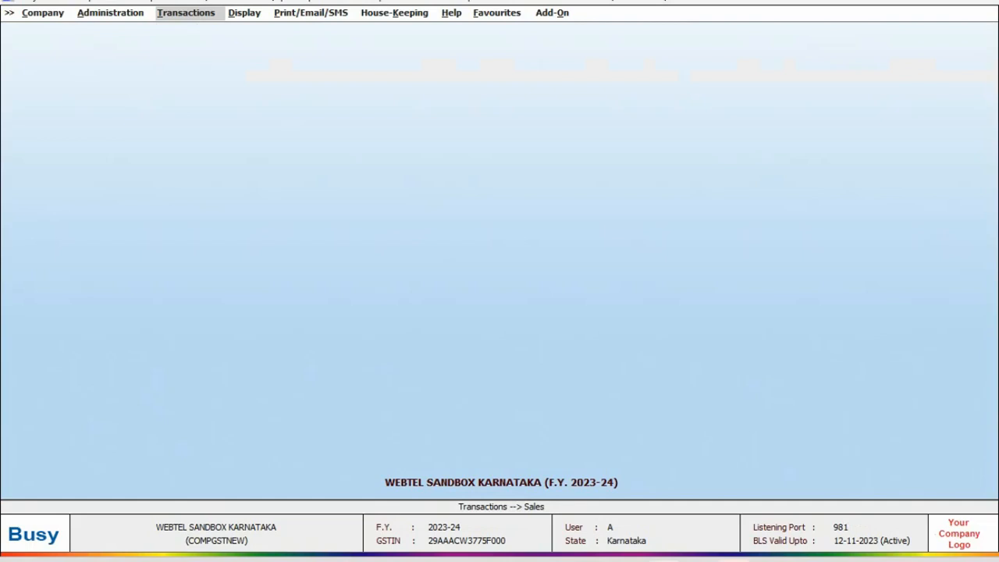